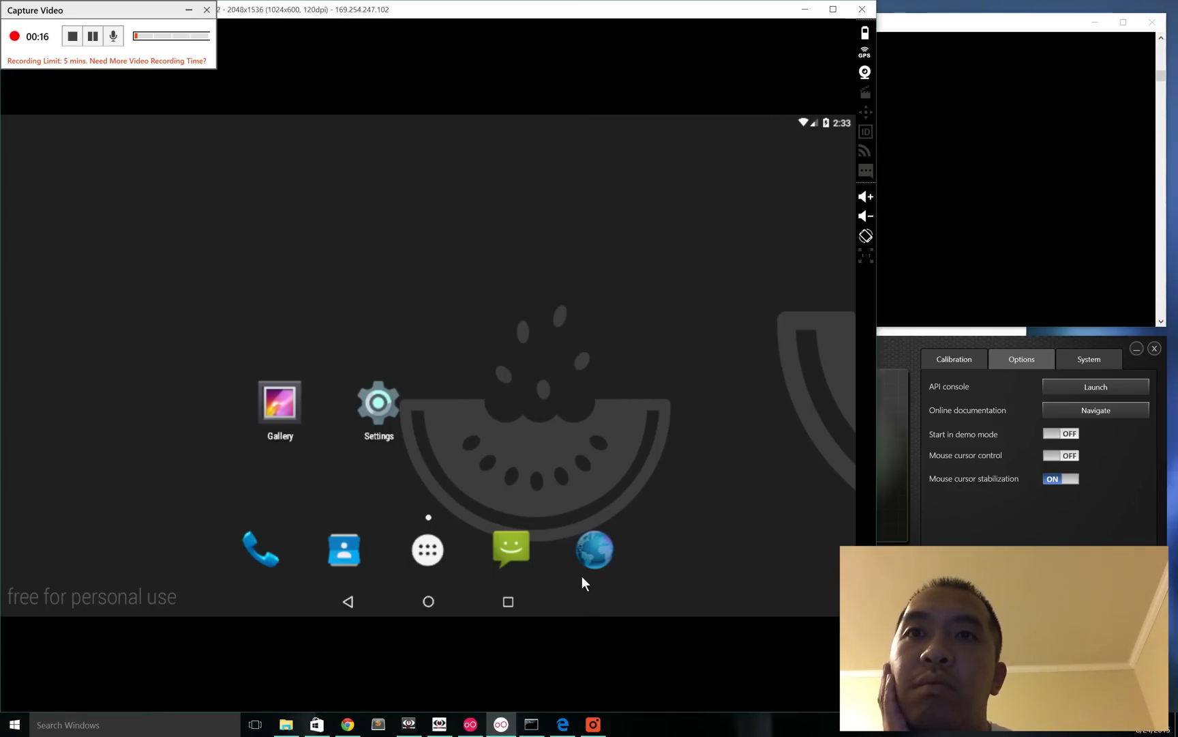
Launch the Browser from the home screen dock, landing on the Google home page.
click(594, 549)
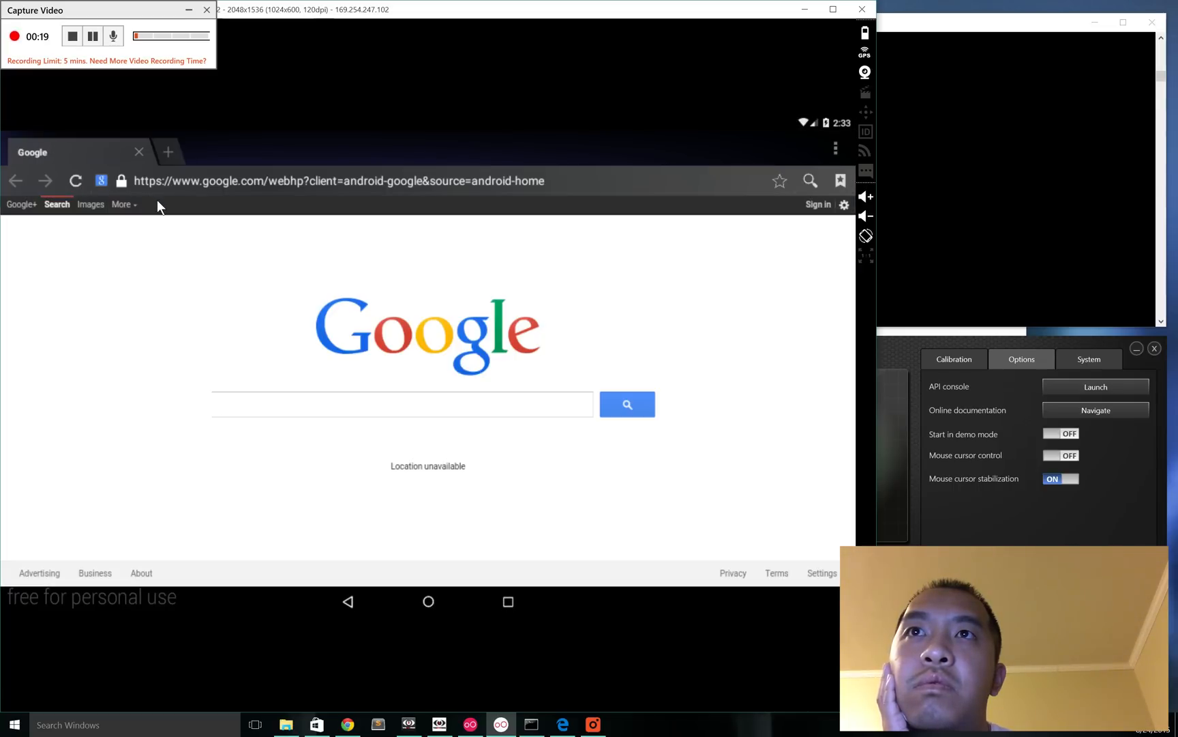
Enter 'reddit' into the browser address bar, bringing up matching suggestions.
click(403, 404)
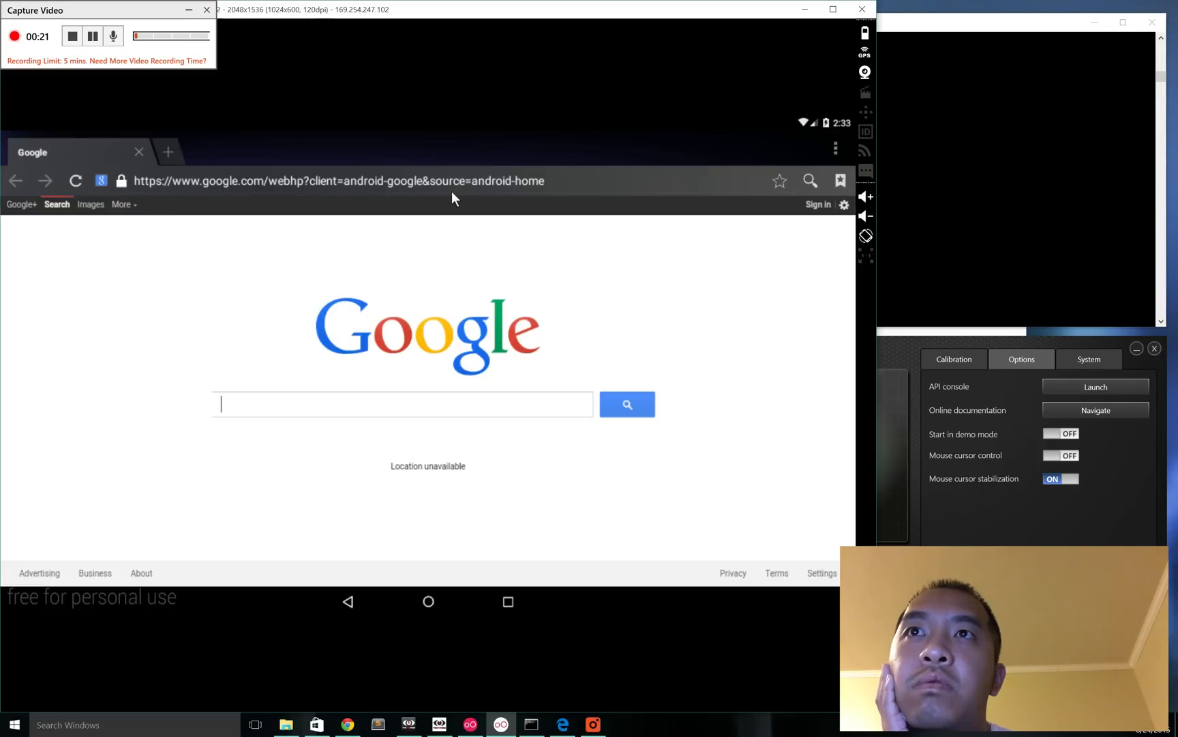
click(338, 180)
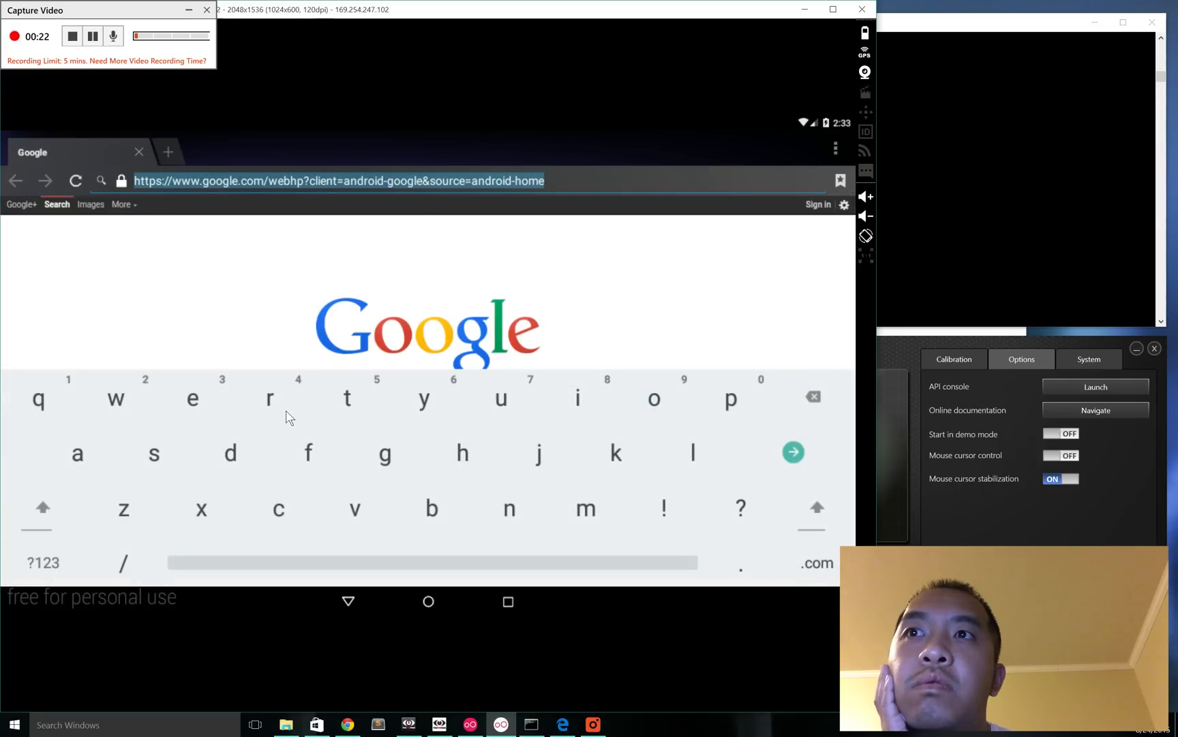
text(r)
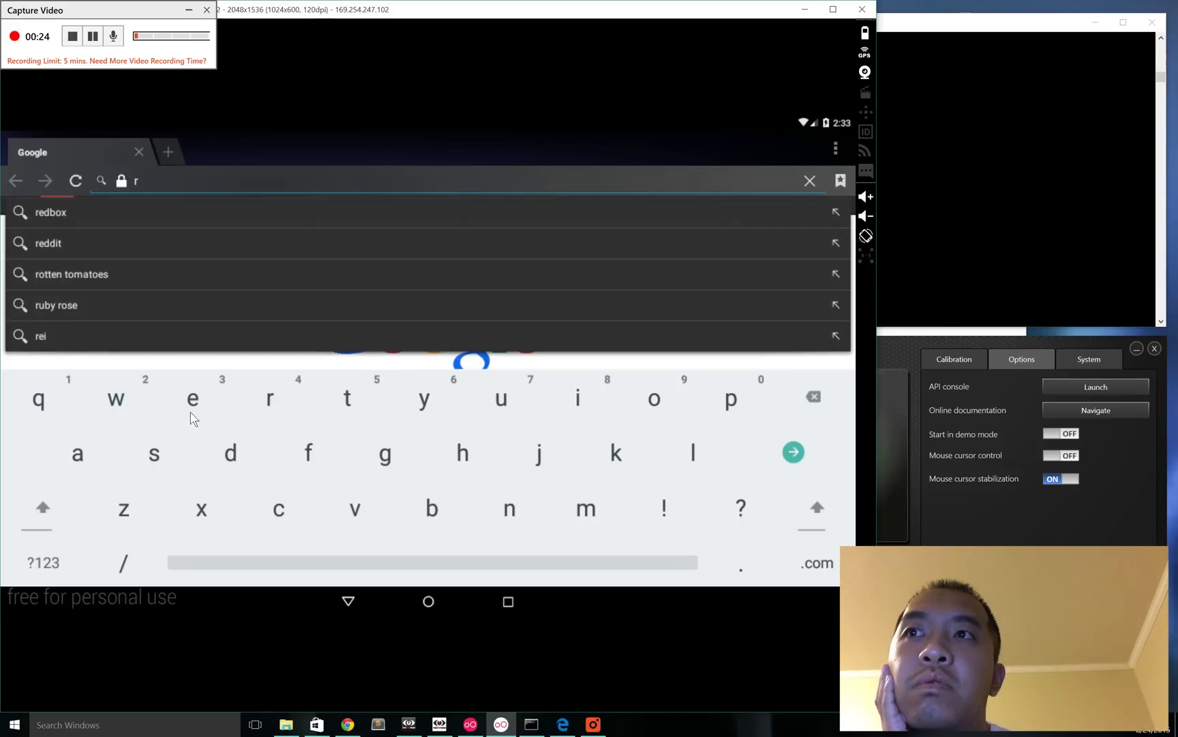
text(e)
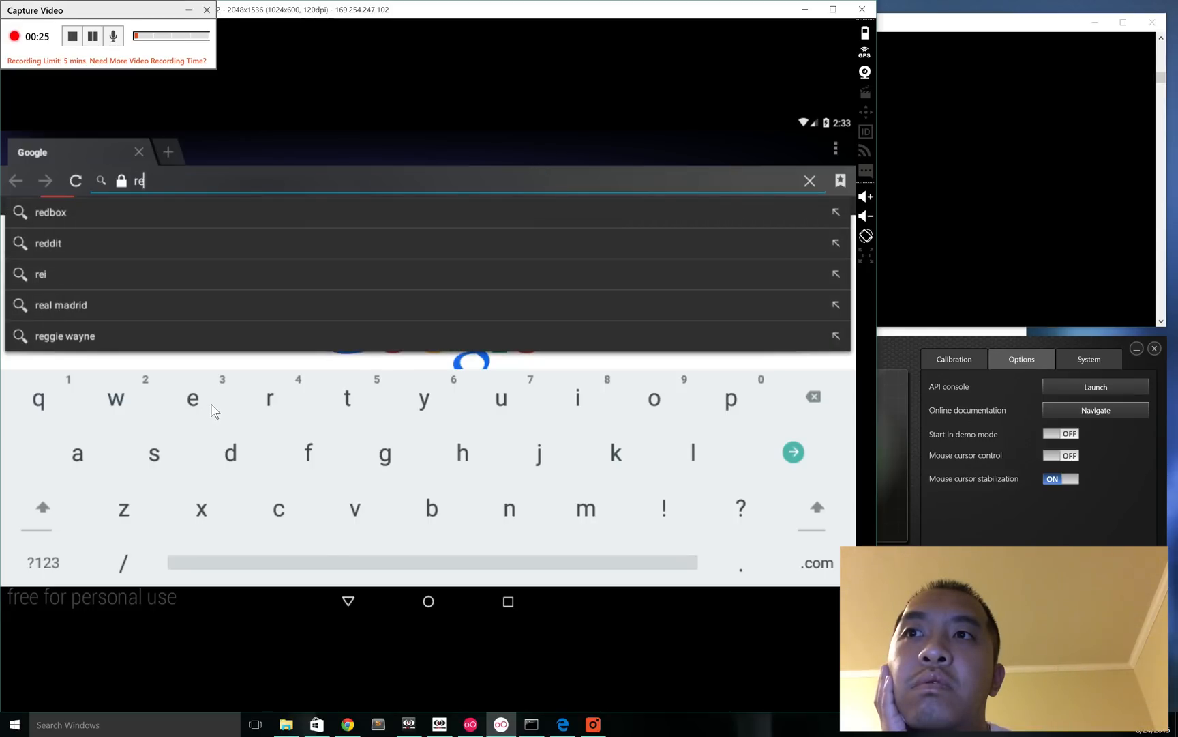
text(d)
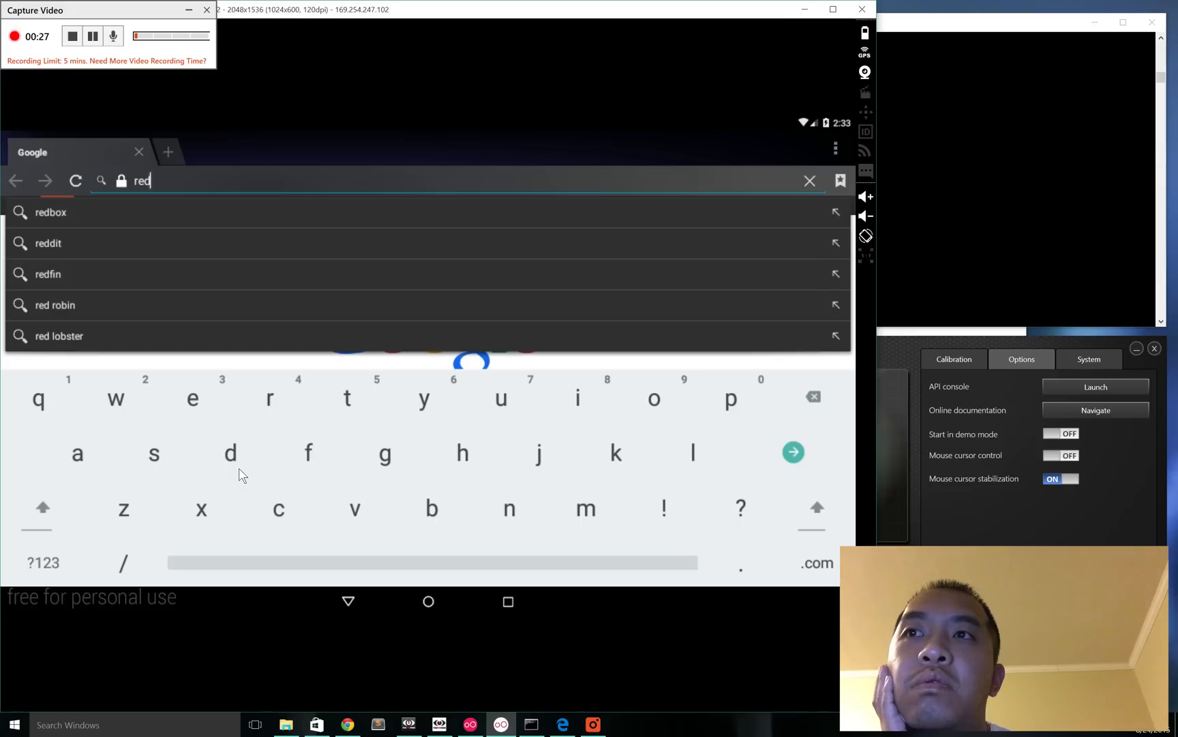
text(d)
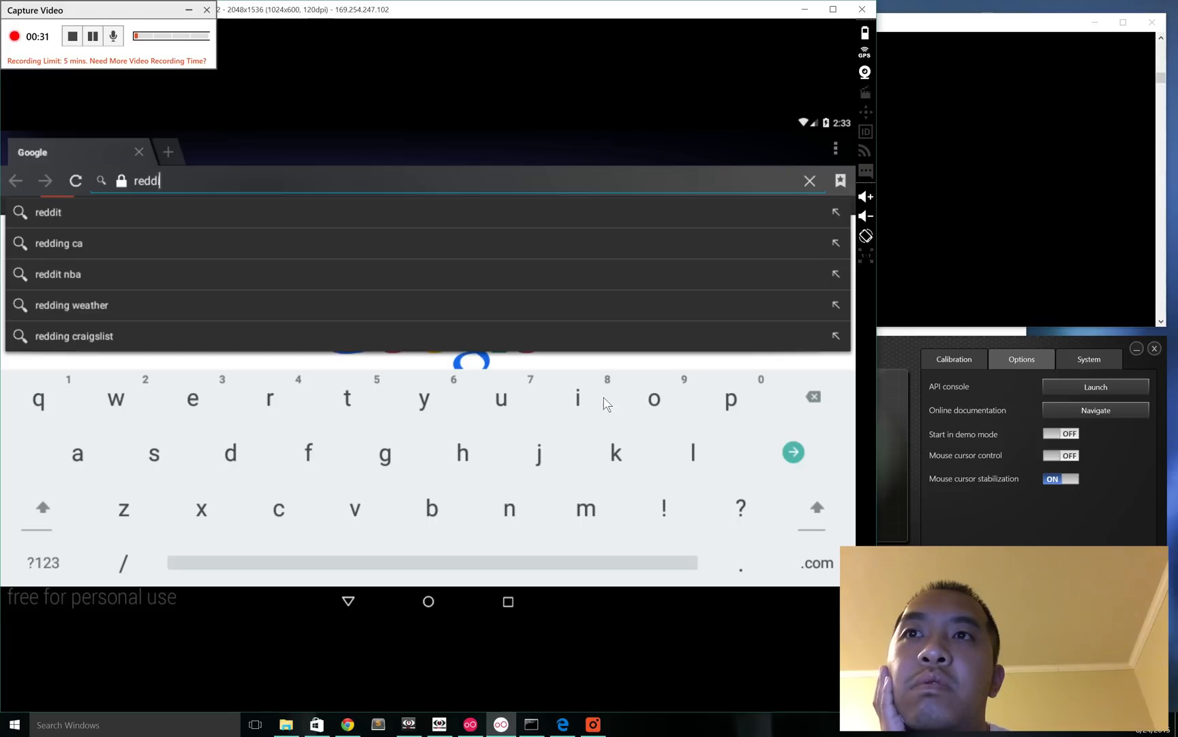
text(it)
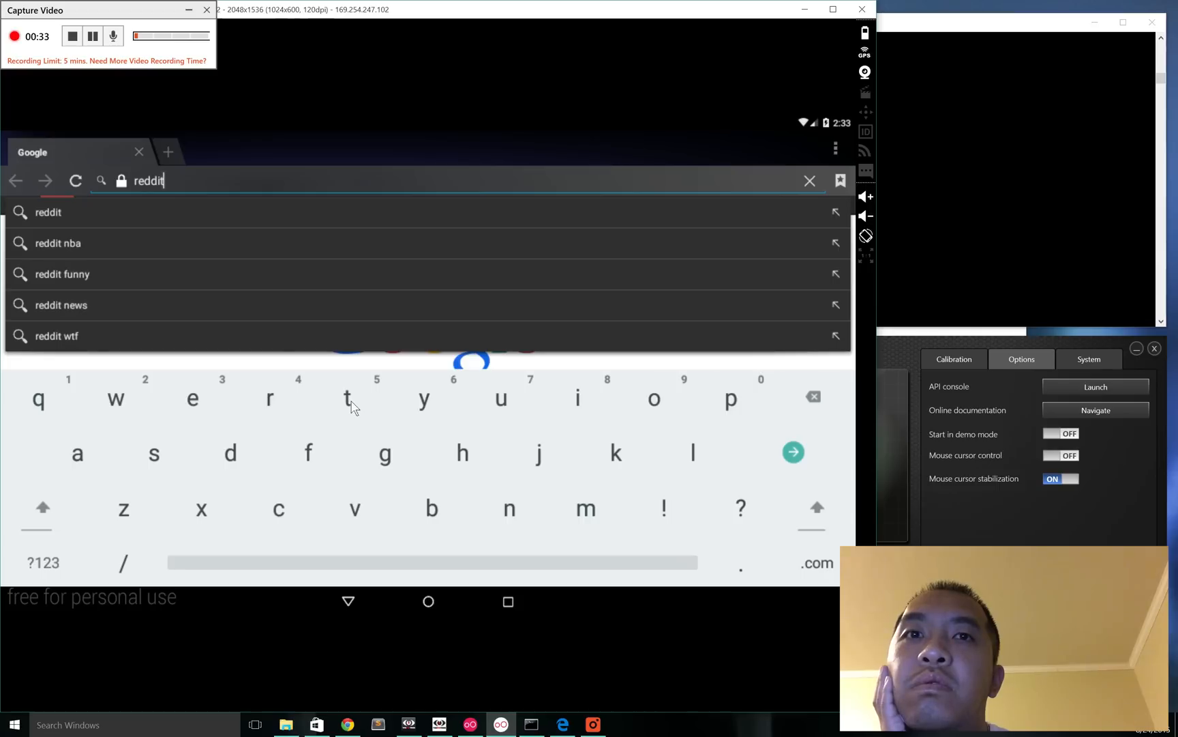
mouse_move(834, 591)
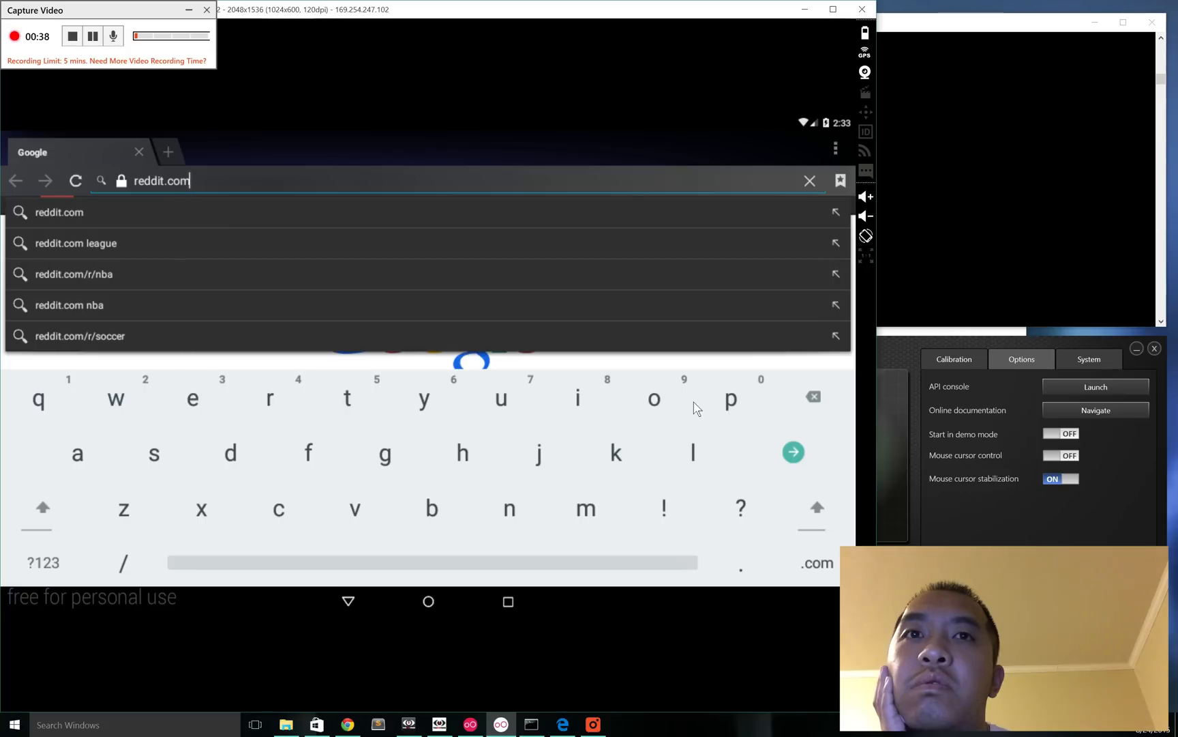
mouse_move(815, 480)
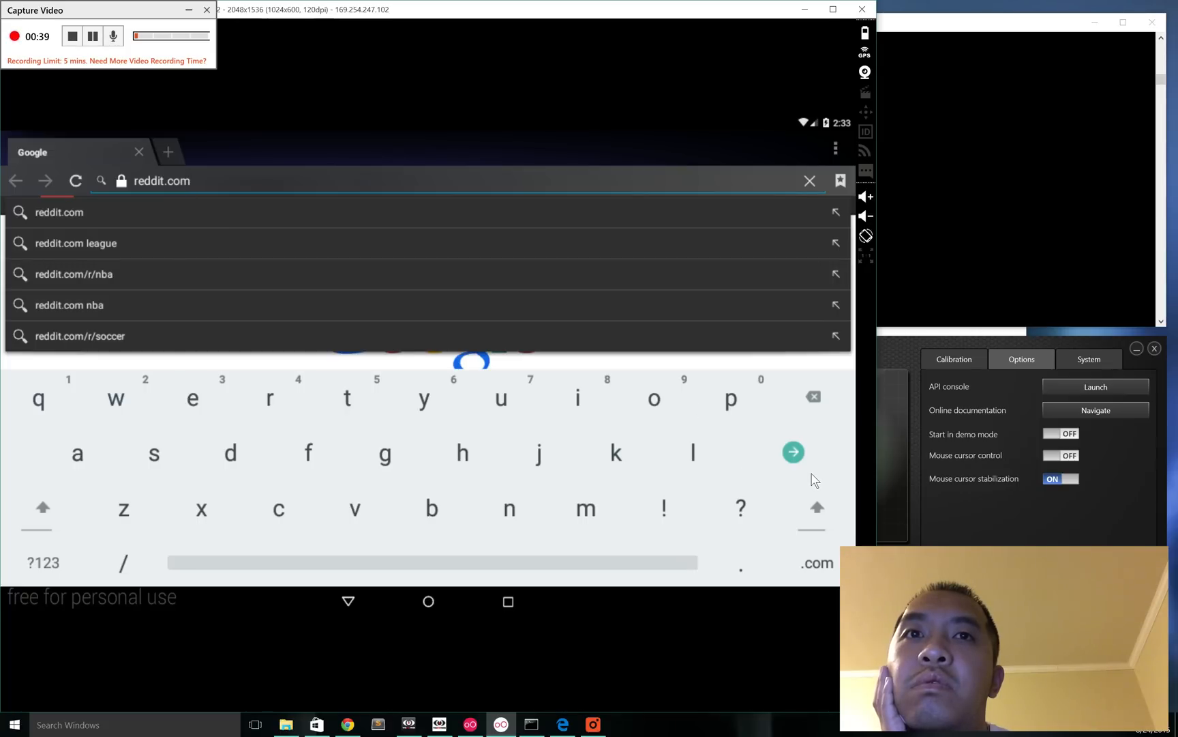
Load the reddit front page and view the top post's imgur kitchen photo.
click(794, 451)
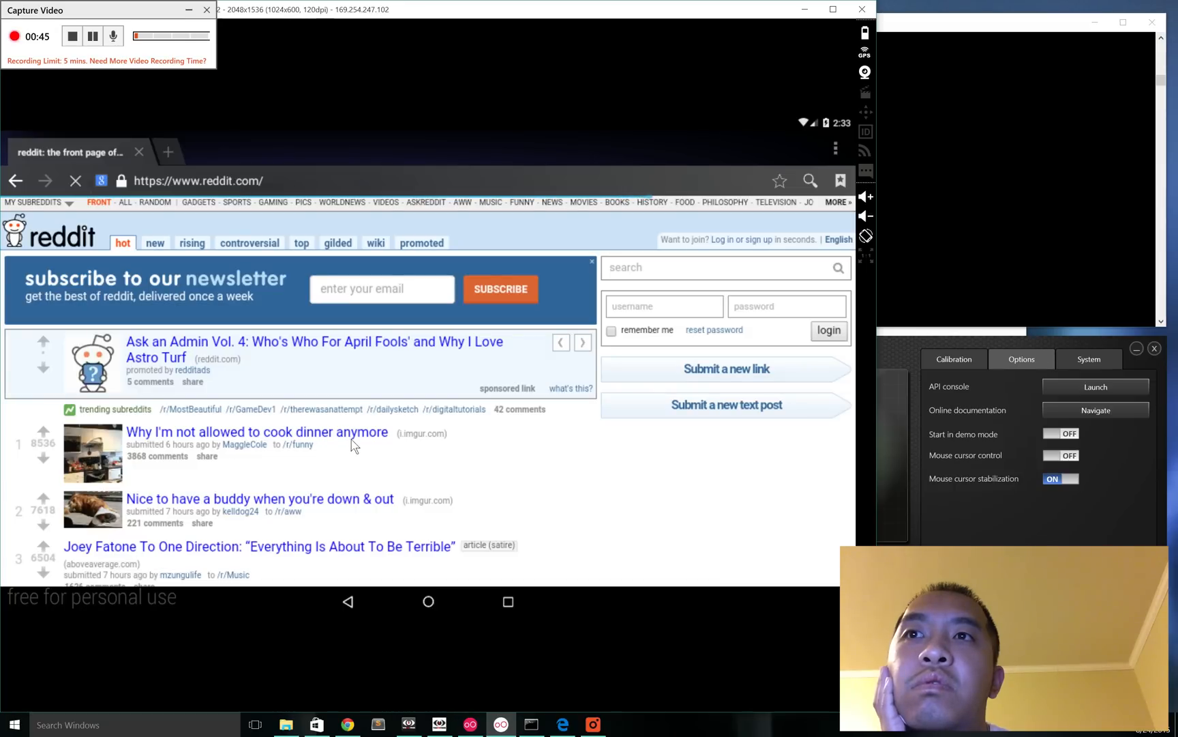
click(257, 431)
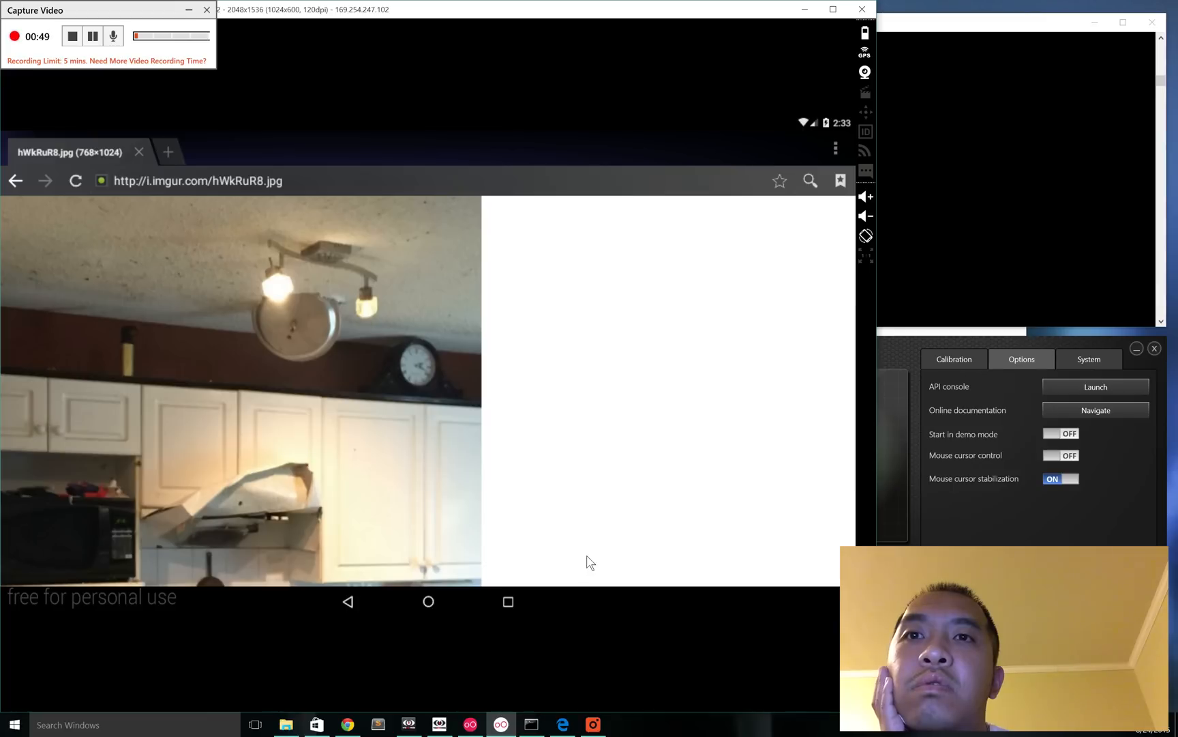
mouse_move(307, 387)
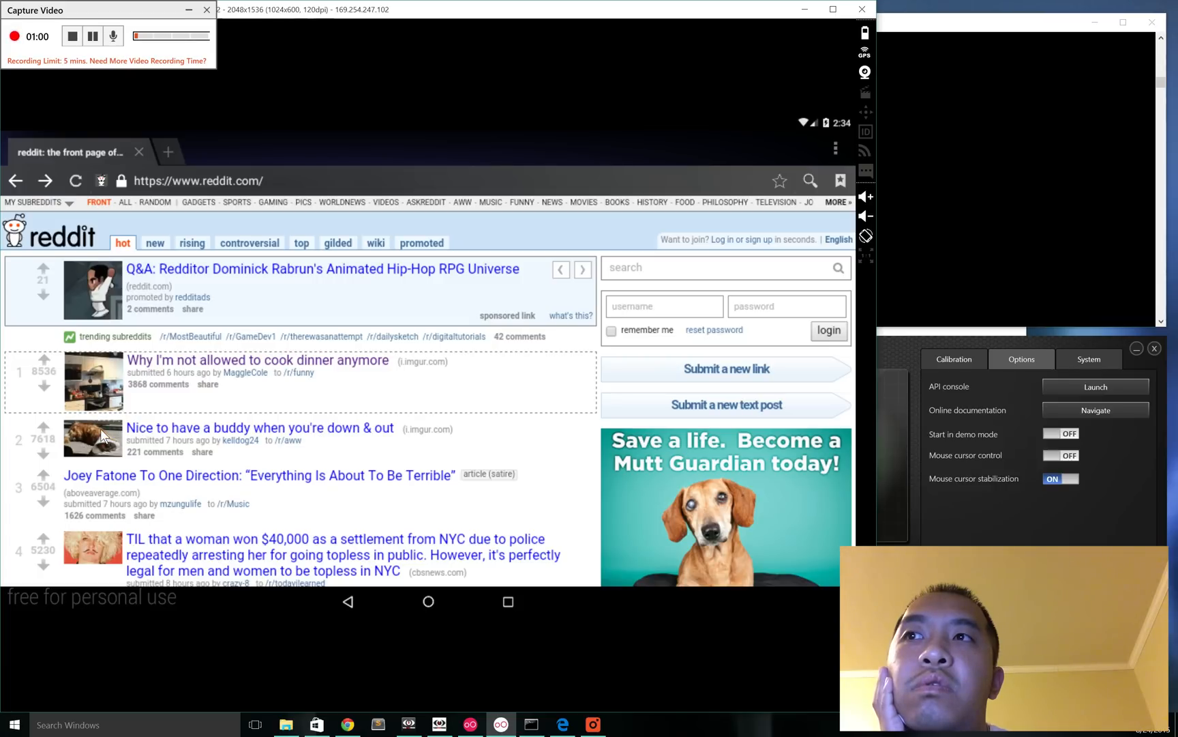
View the second post's imgur image of a dog in a cone with a kitten.
click(259, 427)
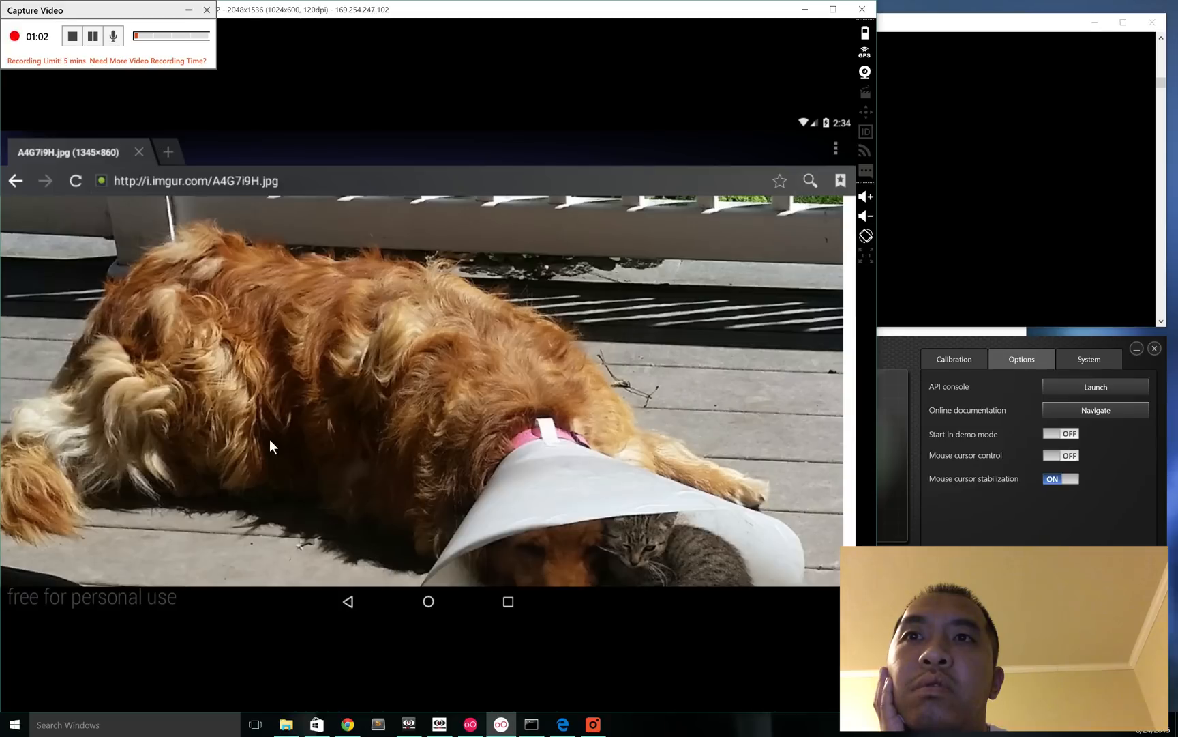
mouse_move(677, 601)
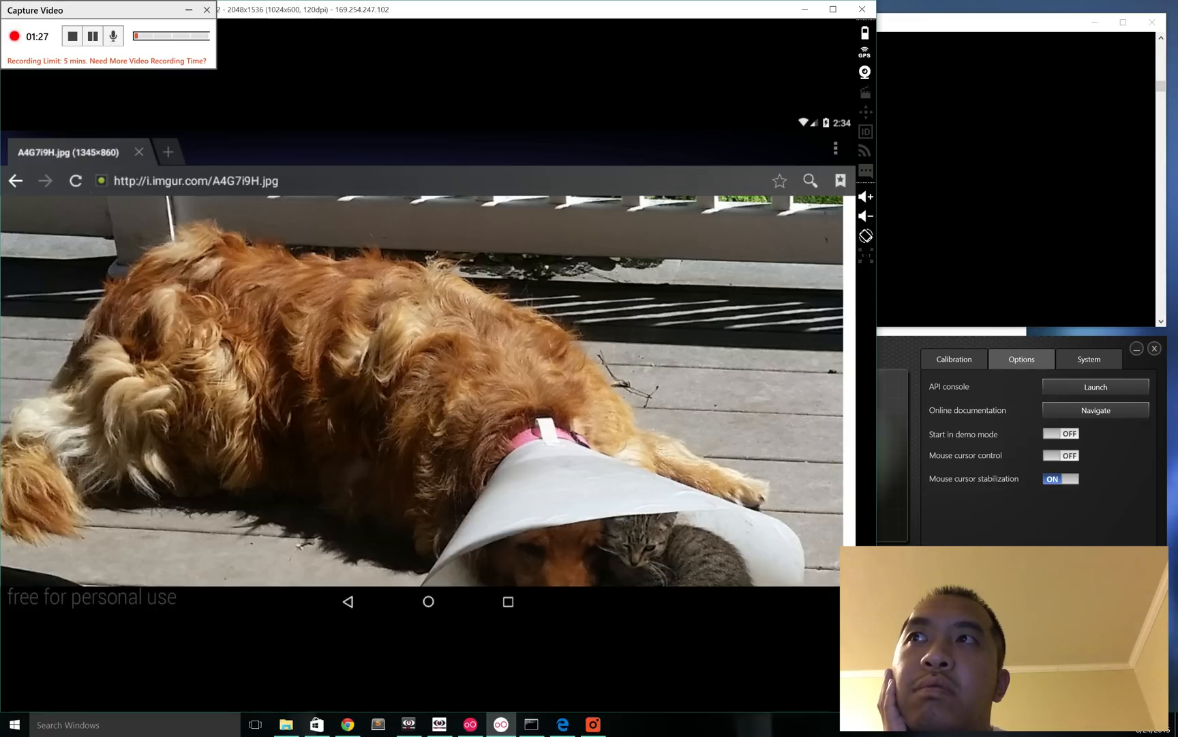
mouse_move(33, 213)
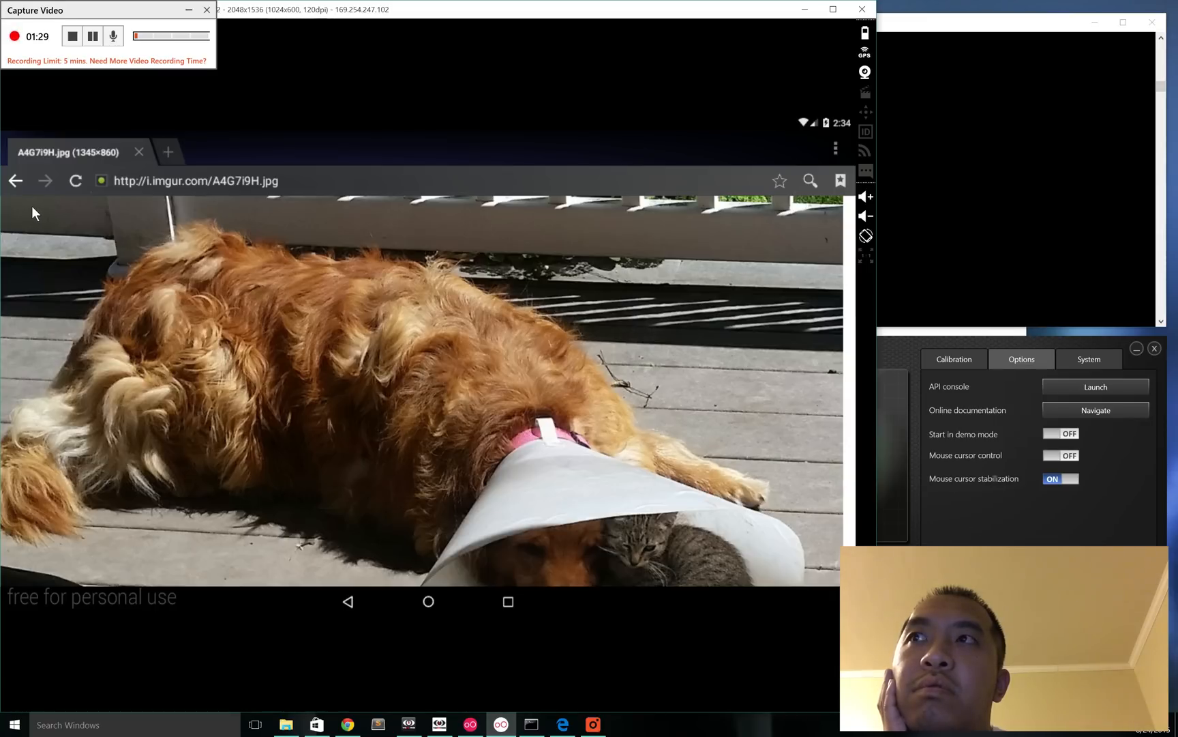
mouse_move(900, 285)
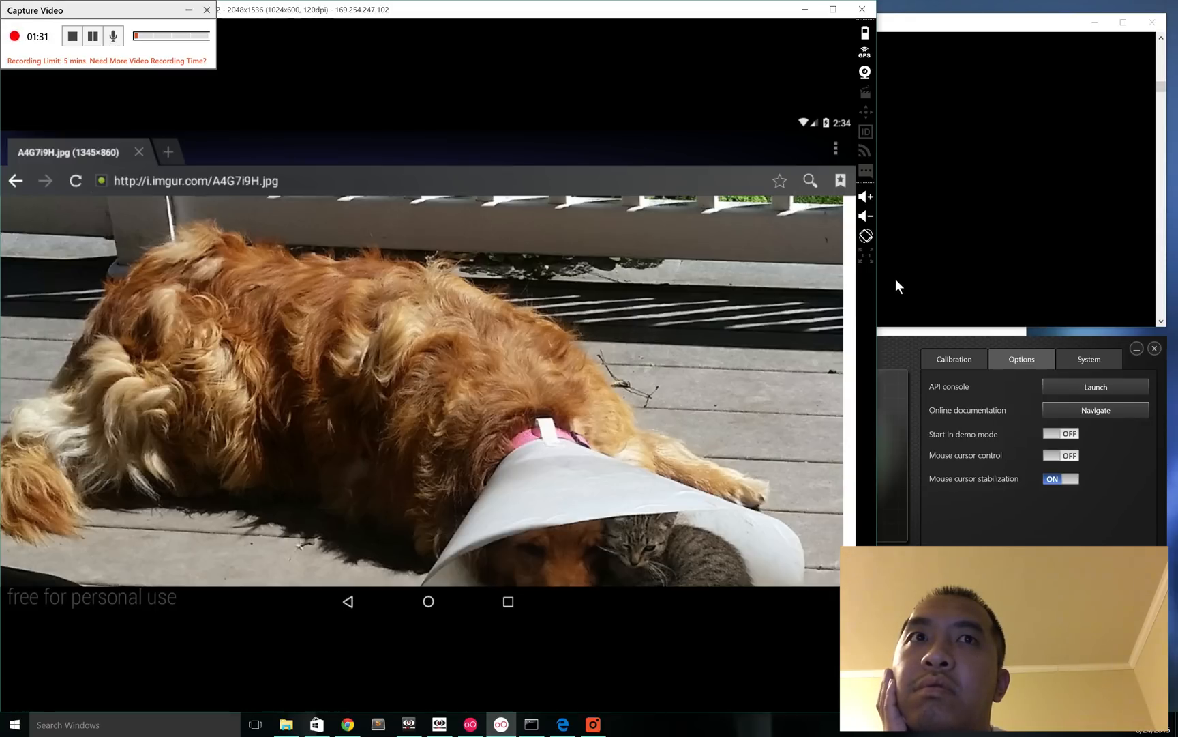